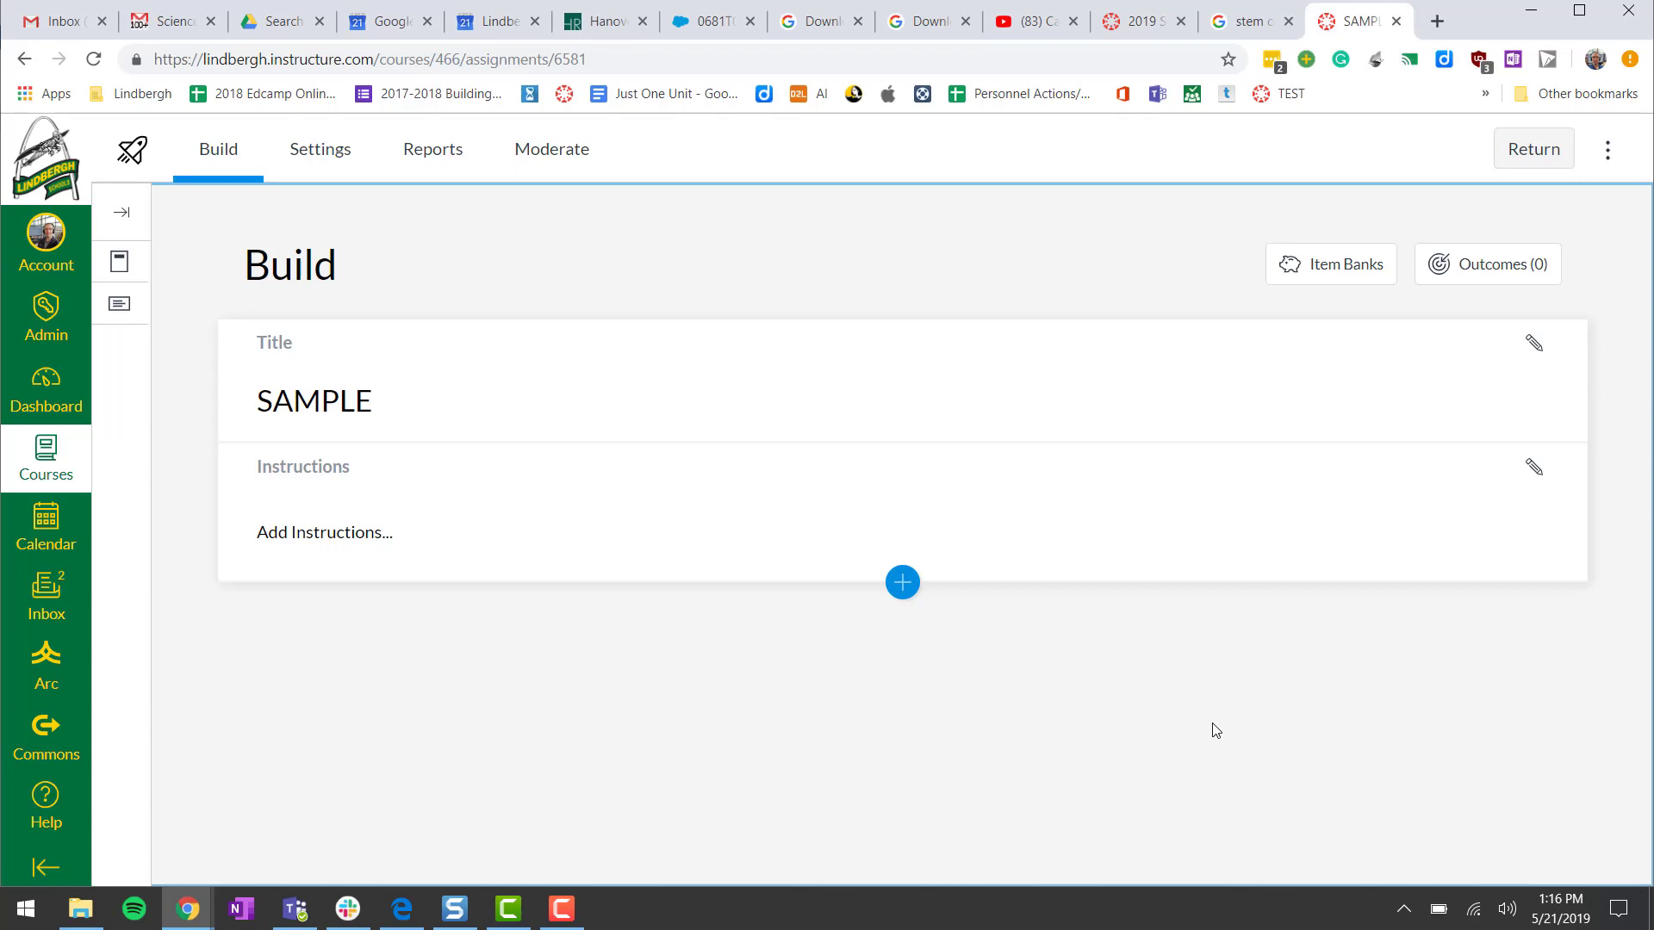
mouse_move(903, 606)
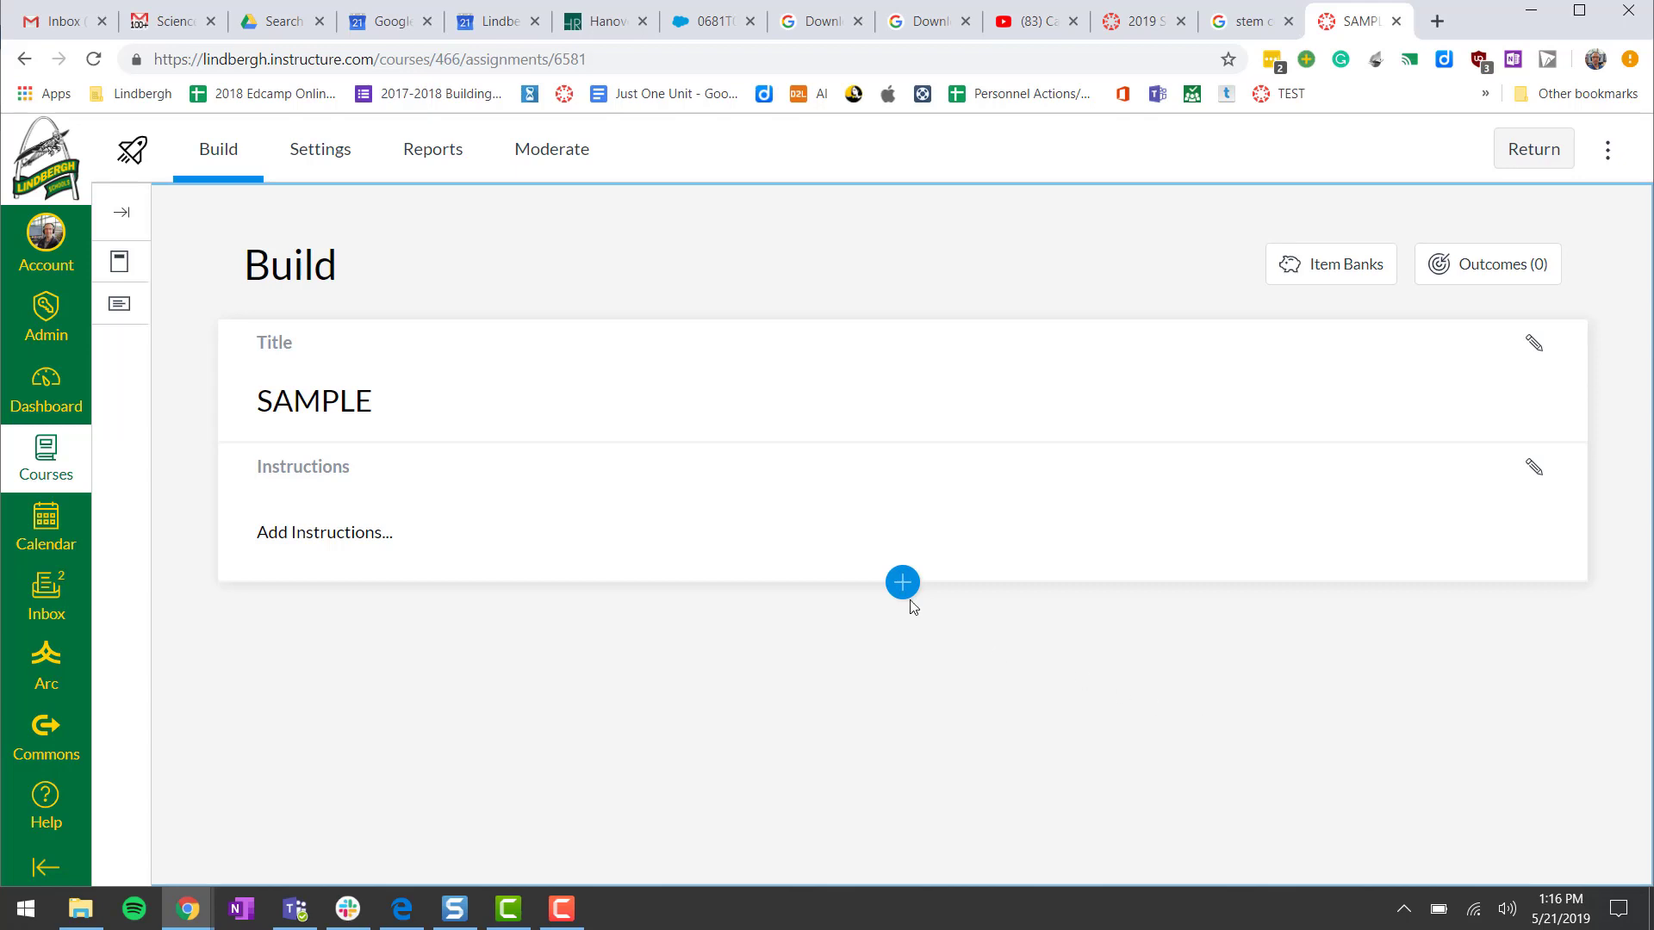
Insert a True or False question as item 1 of the SAMPLE quiz
left_click(901, 582)
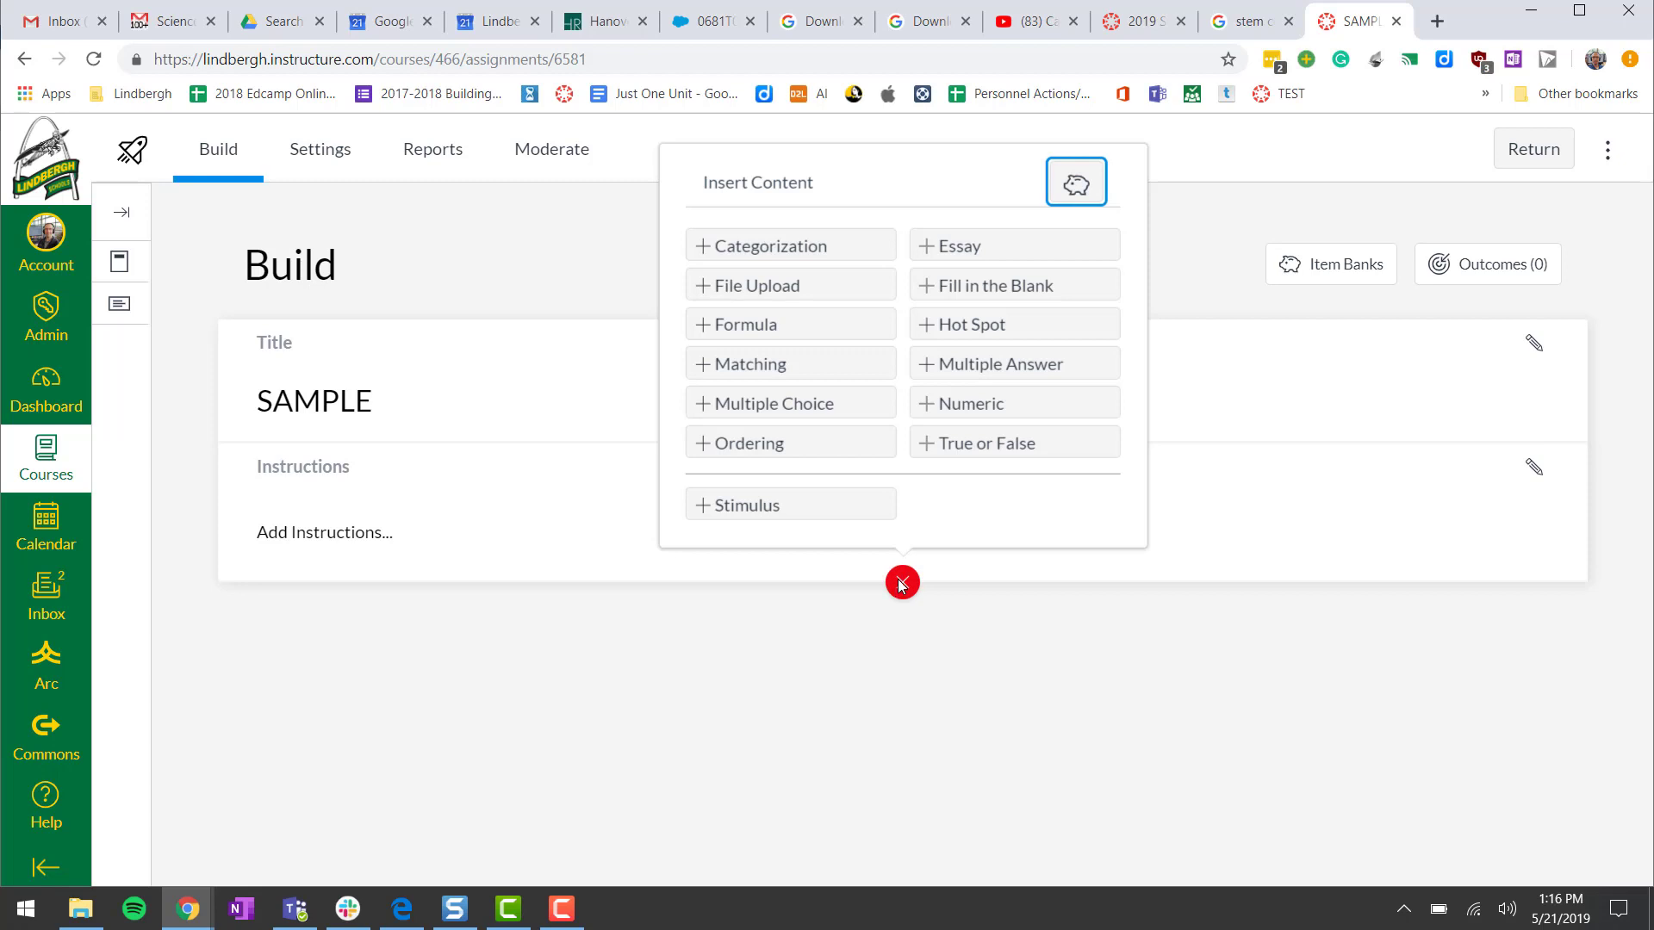
left_click(986, 442)
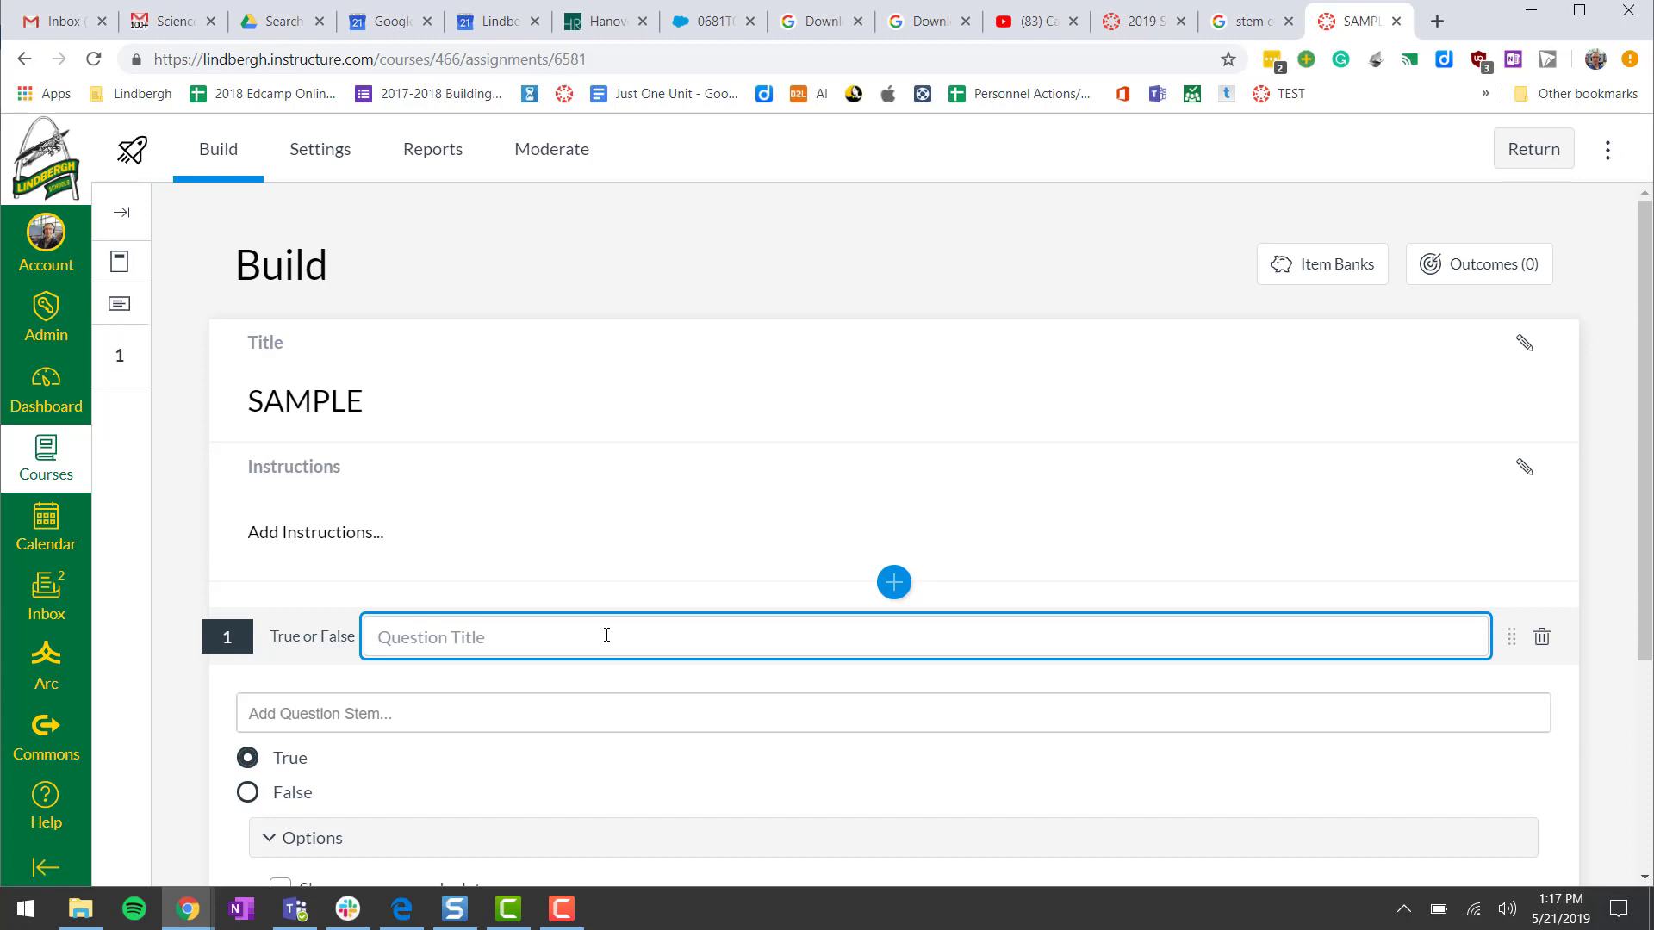
Title the question with the priority-standard note; stem 'Rain falls from the sky.', True correct
type("Priority Standard/Note about unit/chapter you are teaching...")
left_click(894, 713)
type("Rain falls from the sky.")
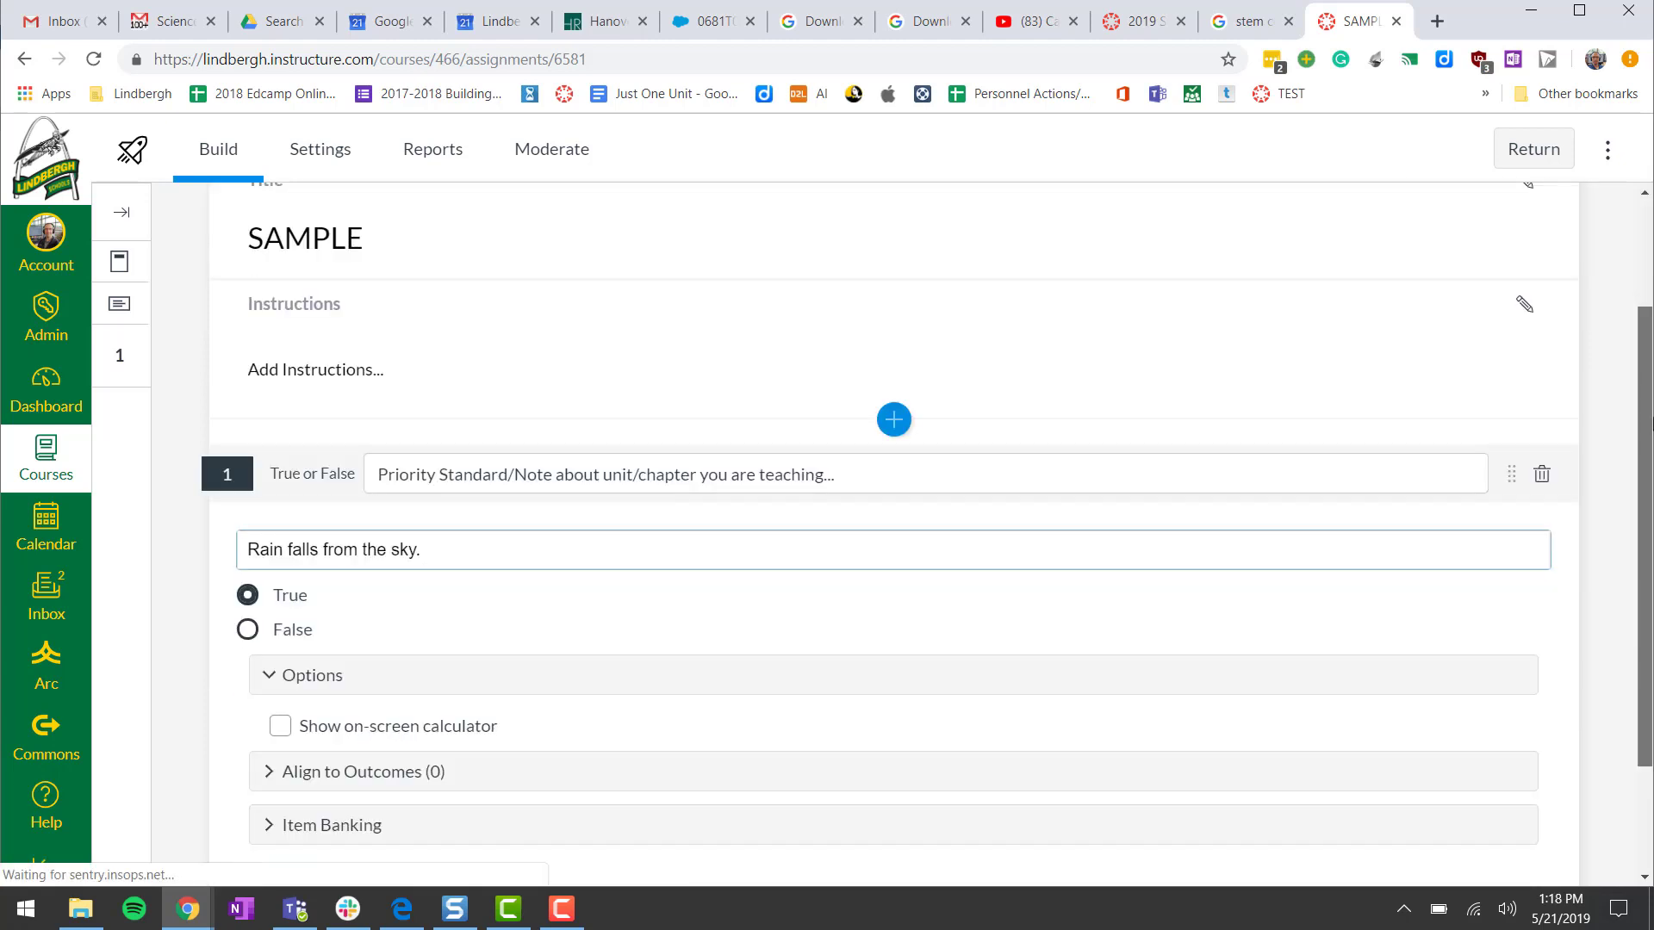
scroll("down", 3)
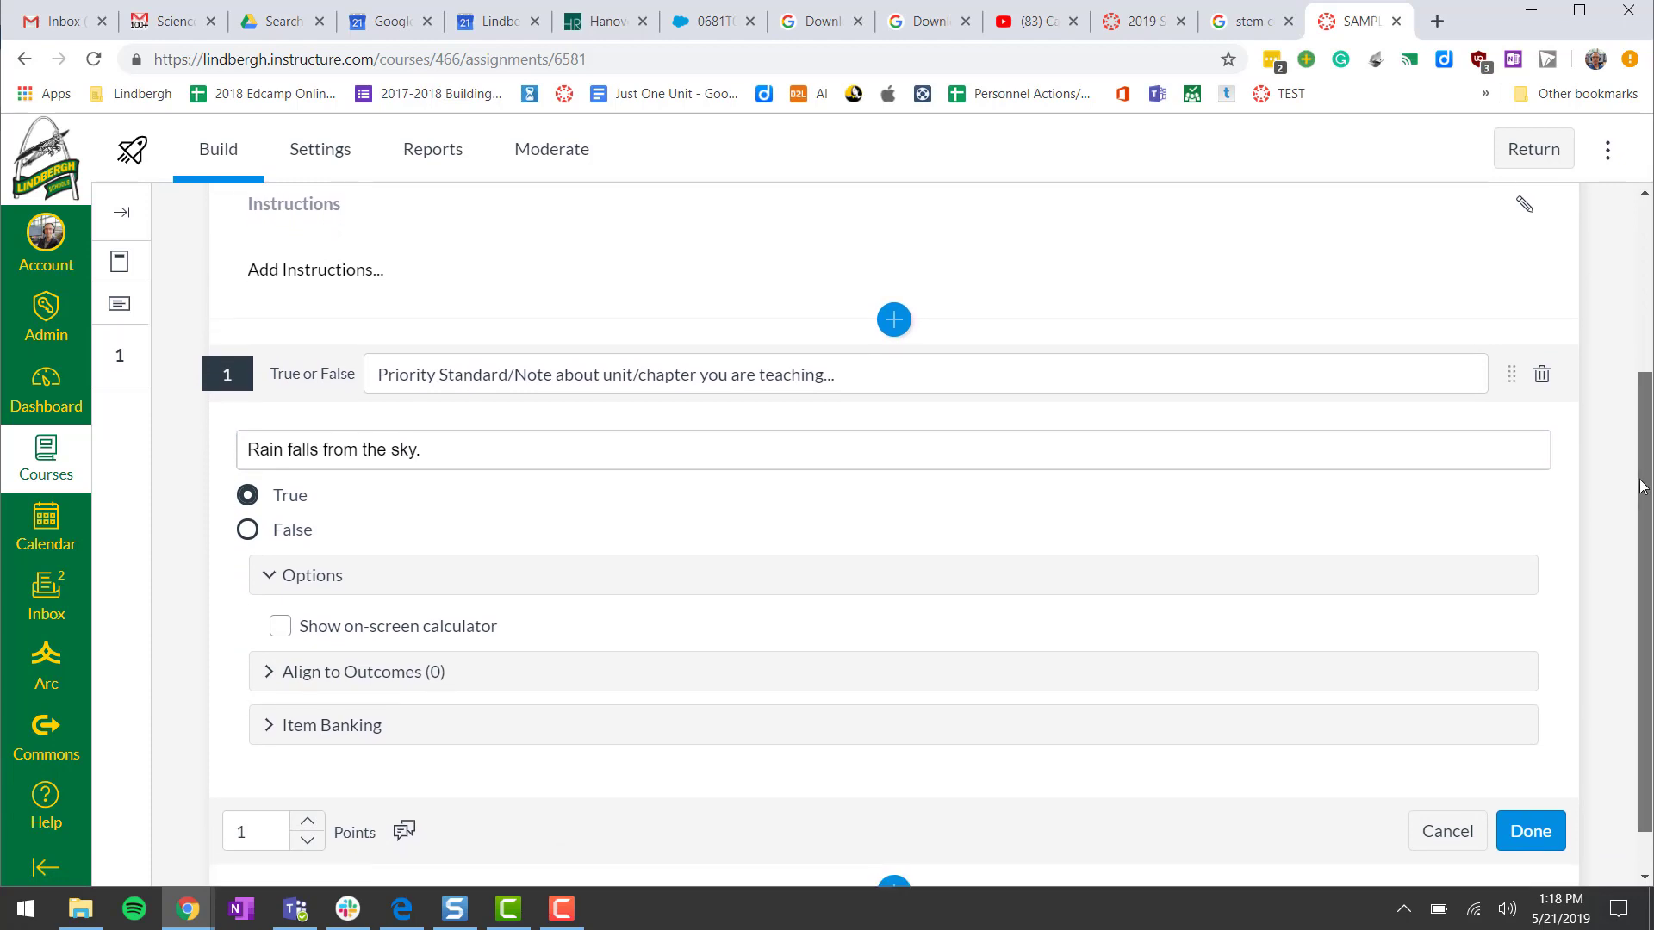
scroll("down", 3)
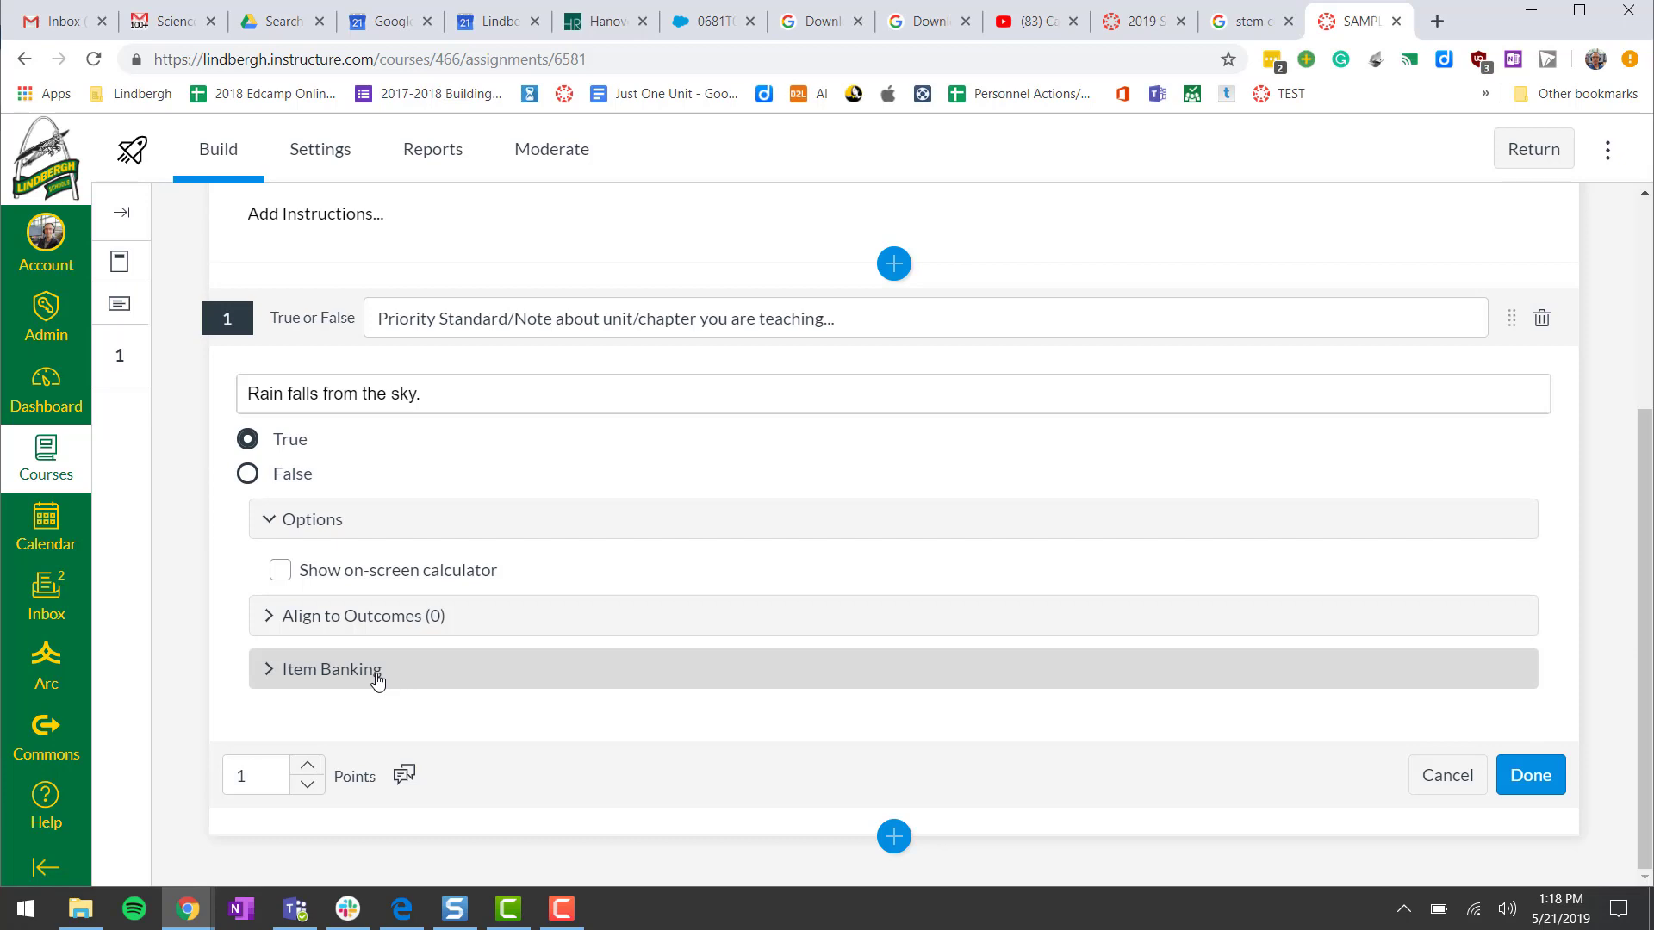
Review the Align to Outcomes section and save the 1-point question
left_click(311, 519)
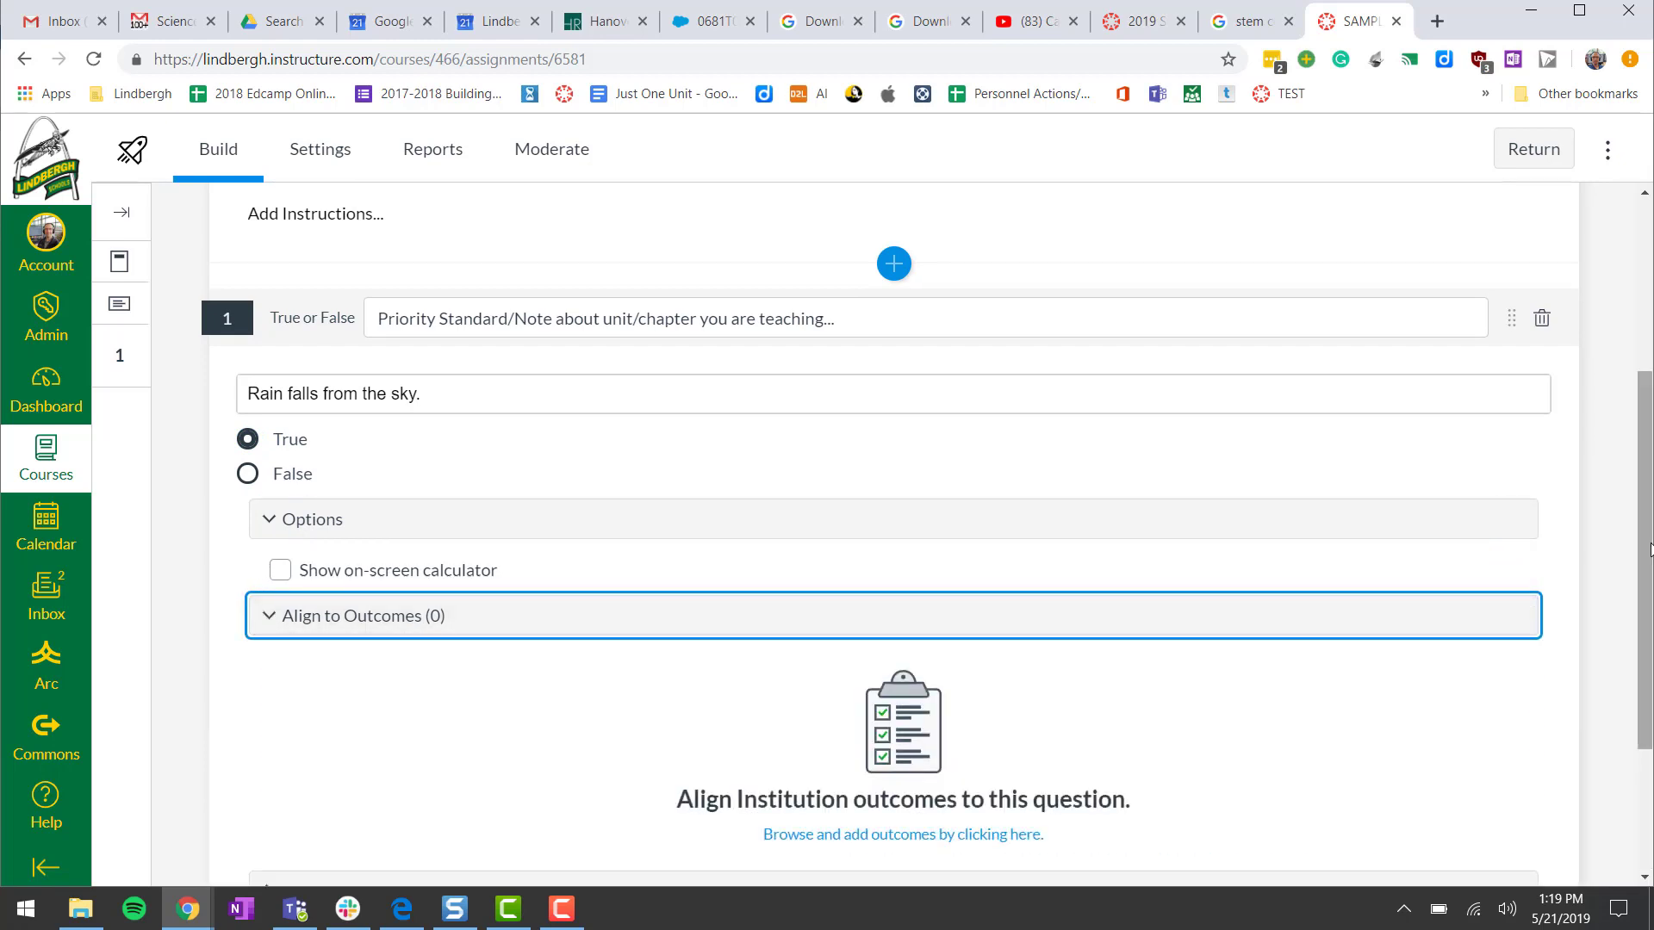
scroll("down", 3)
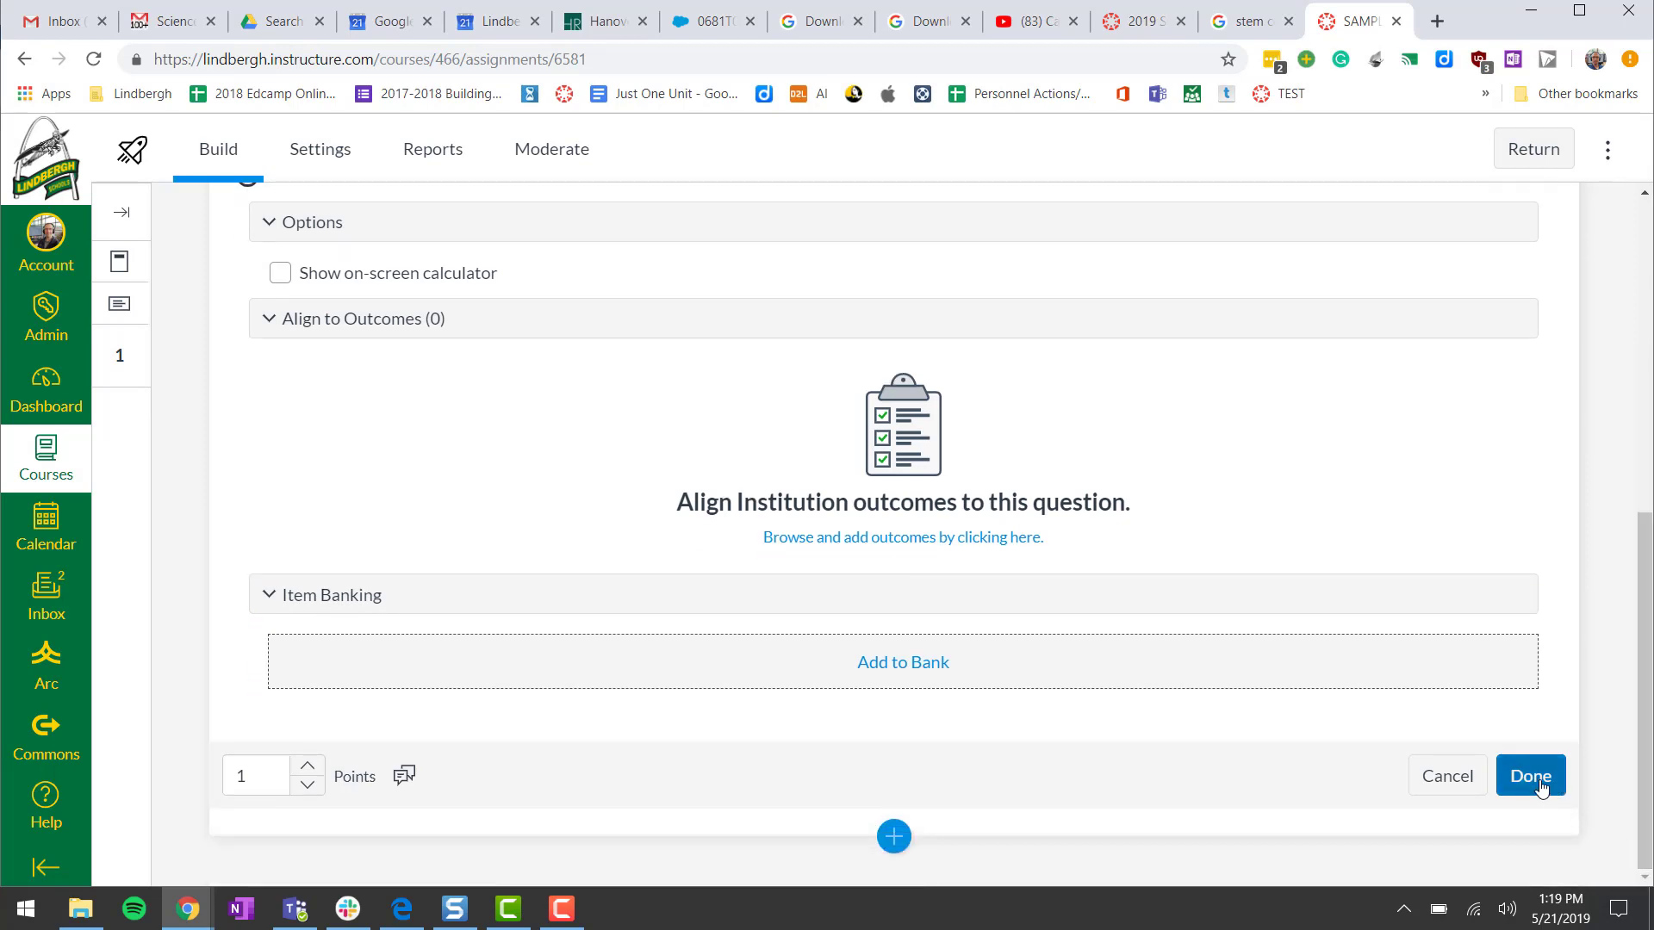
left_click(1528, 775)
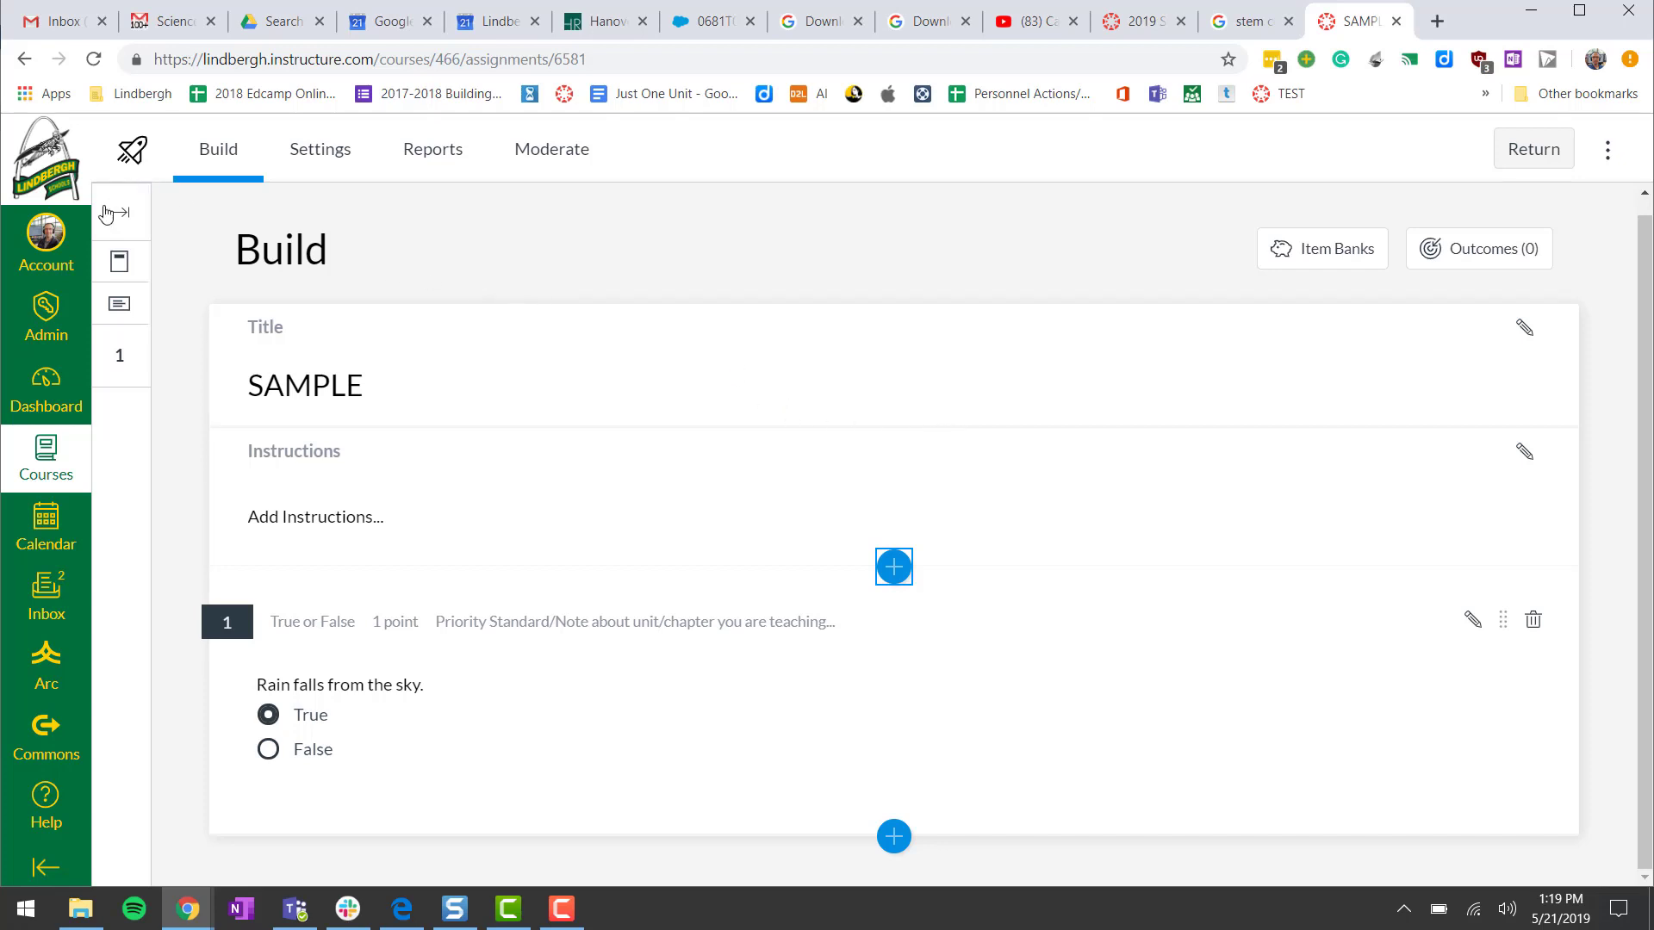
Enter Student View and open the SAMPLE assignment from Assignments
left_click(1533, 149)
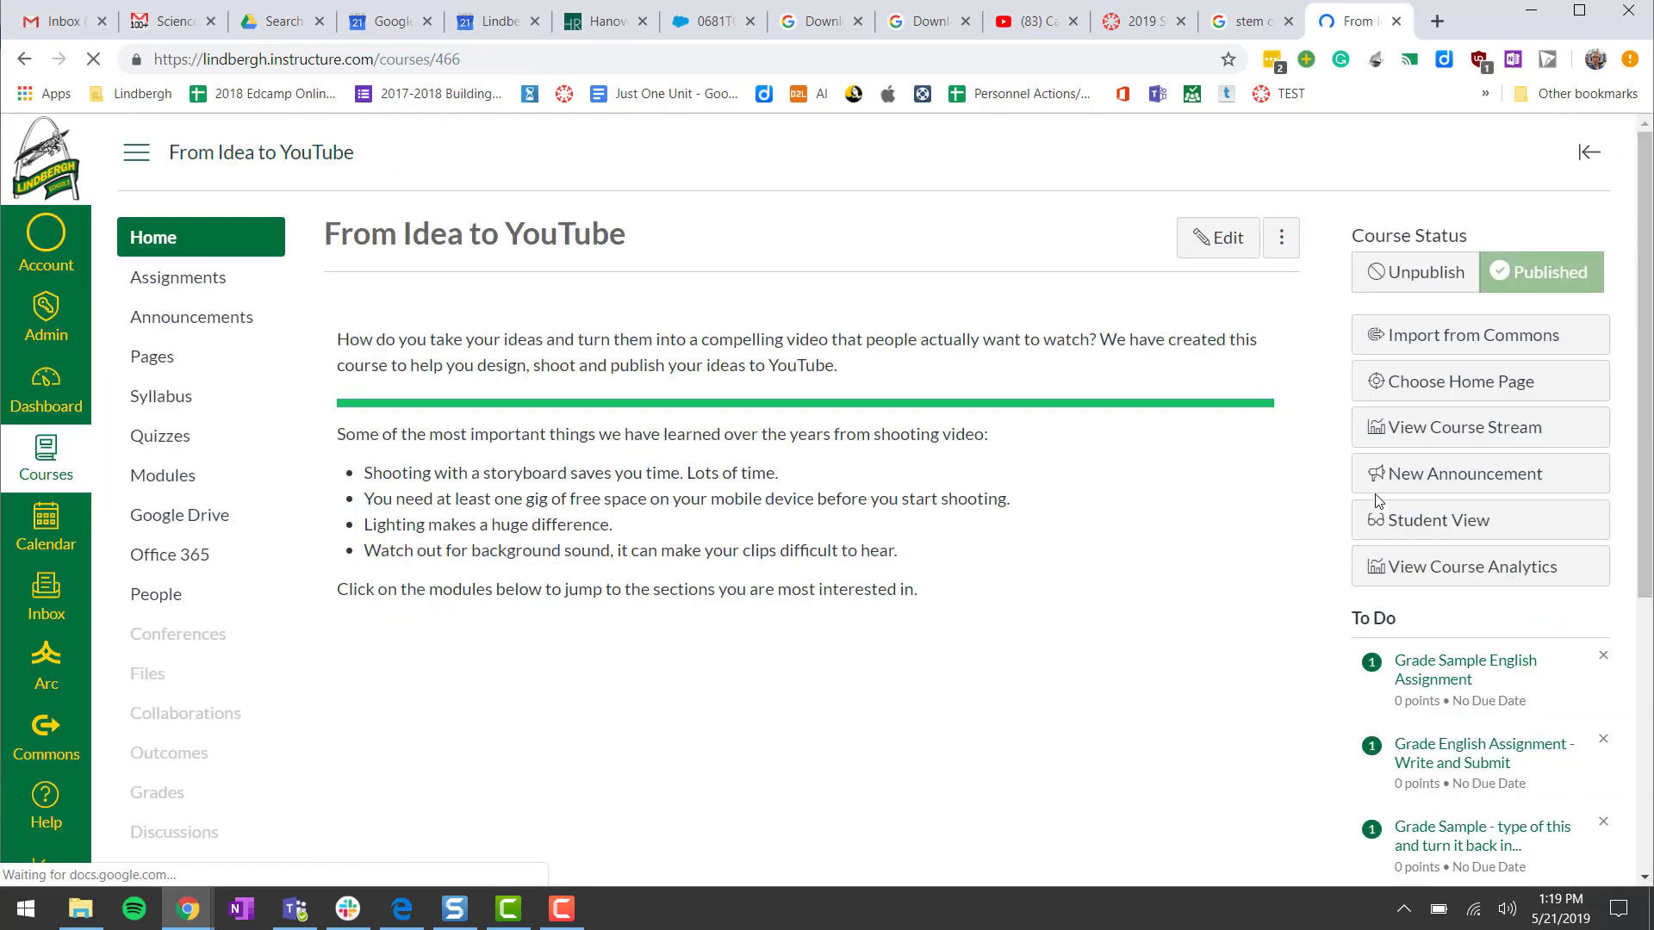
left_click(1433, 520)
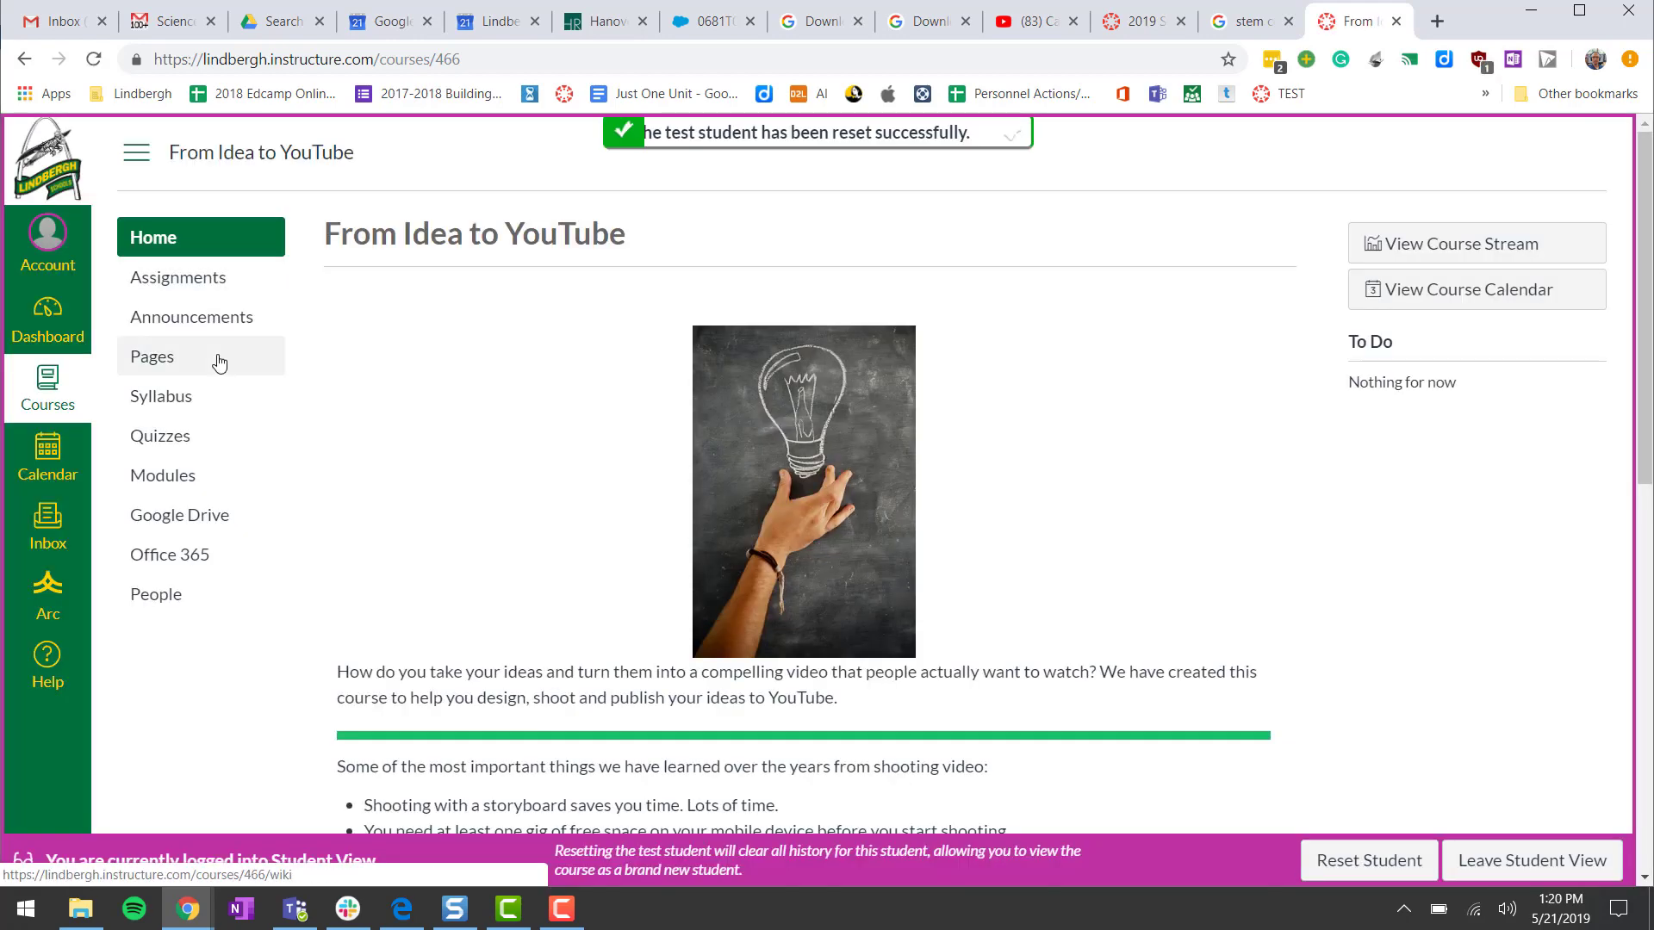
left_click(177, 277)
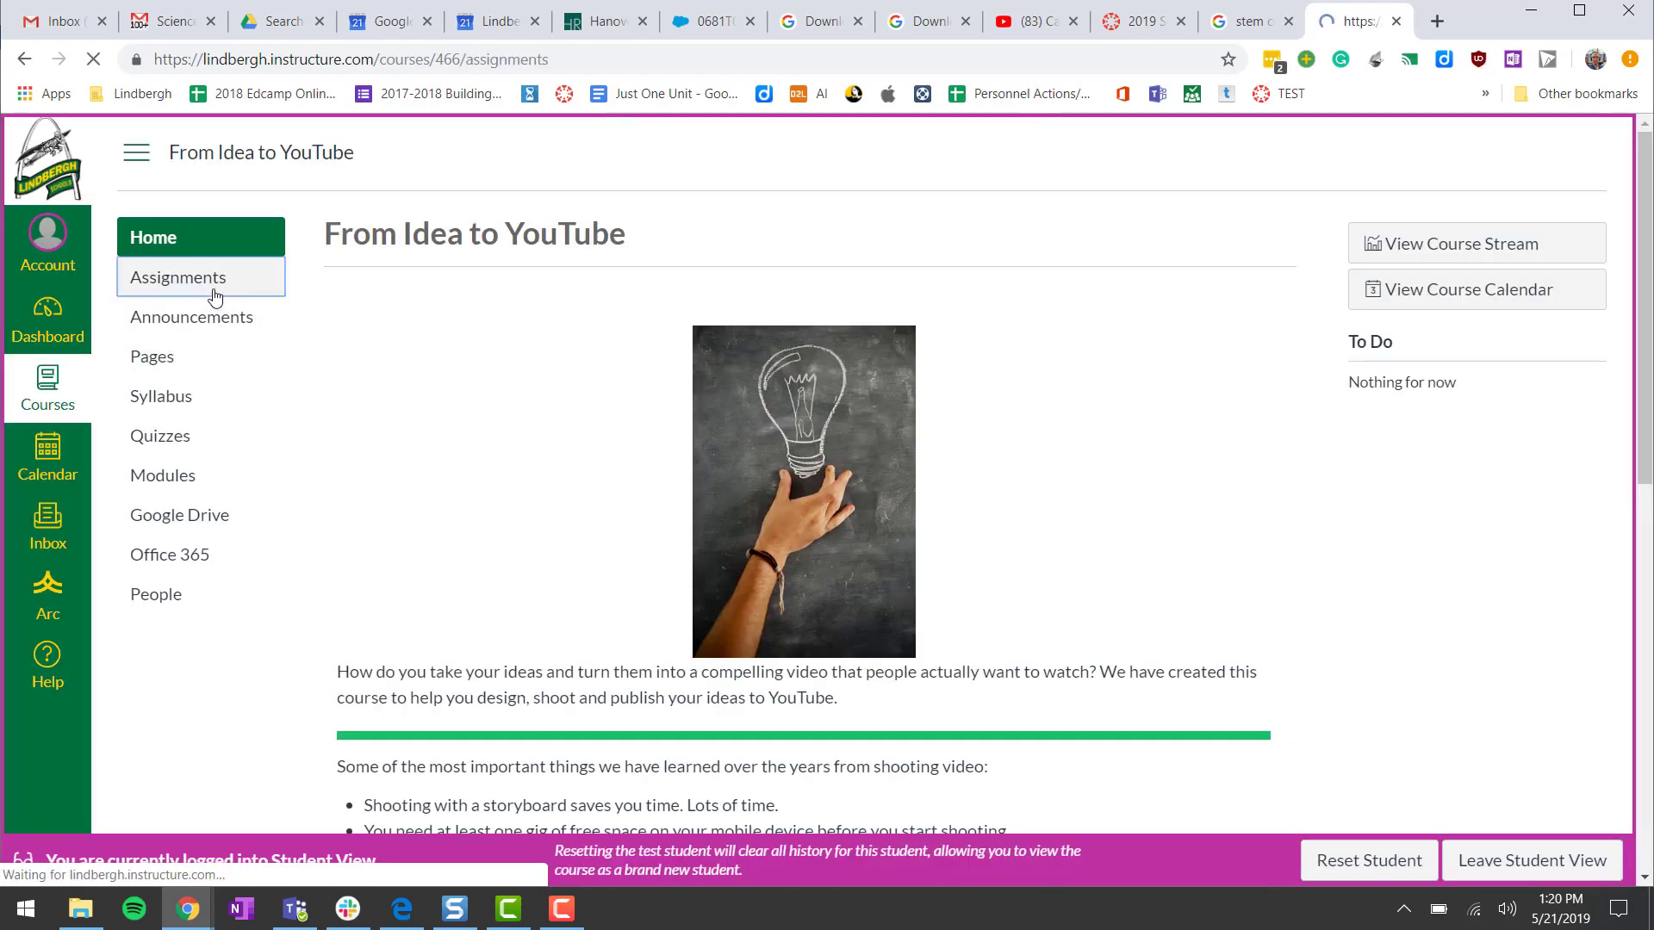
left_click(178, 276)
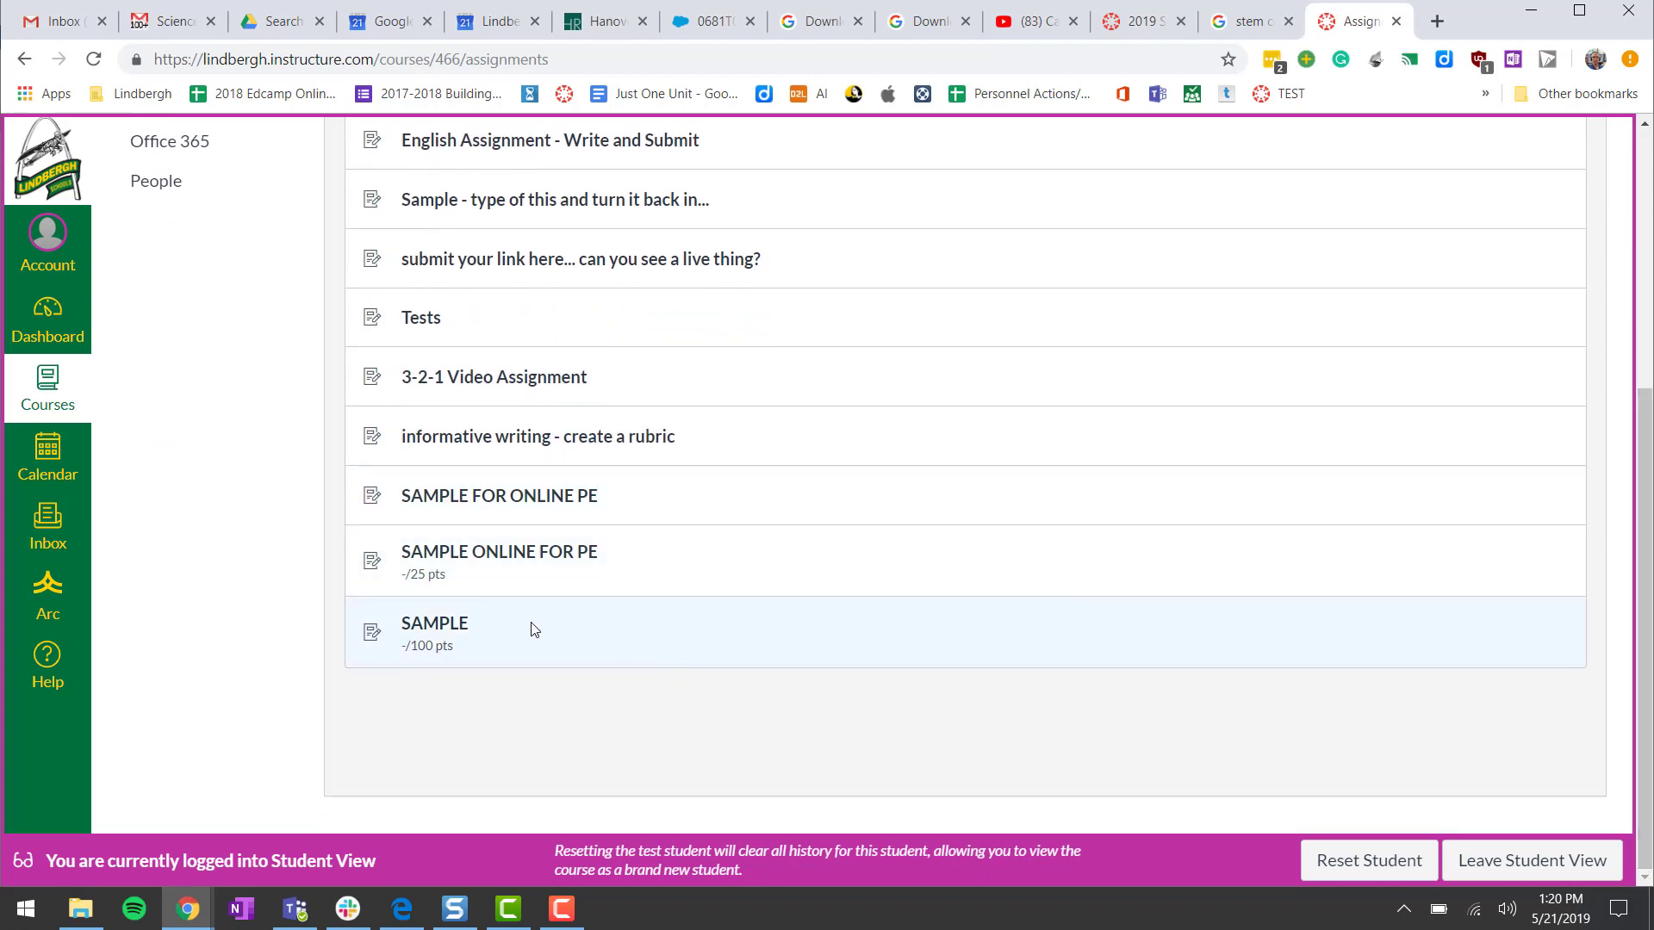
left_click(433, 624)
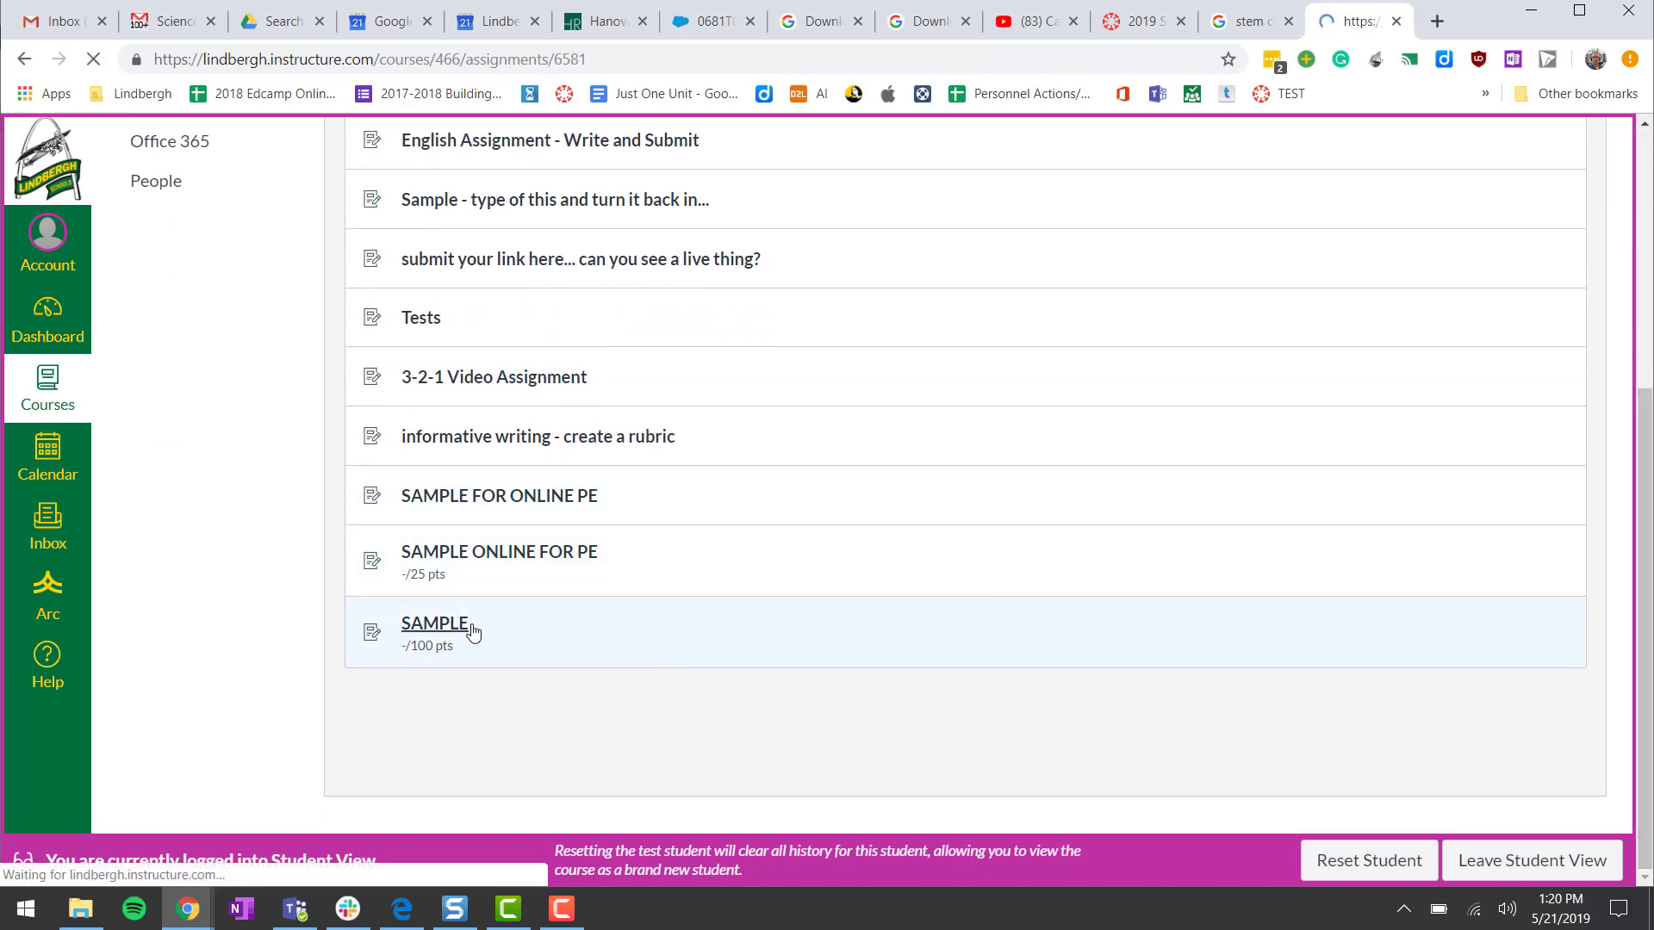
Answer True and submit the SAMPLE quiz, confirming the submission
left_click(433, 623)
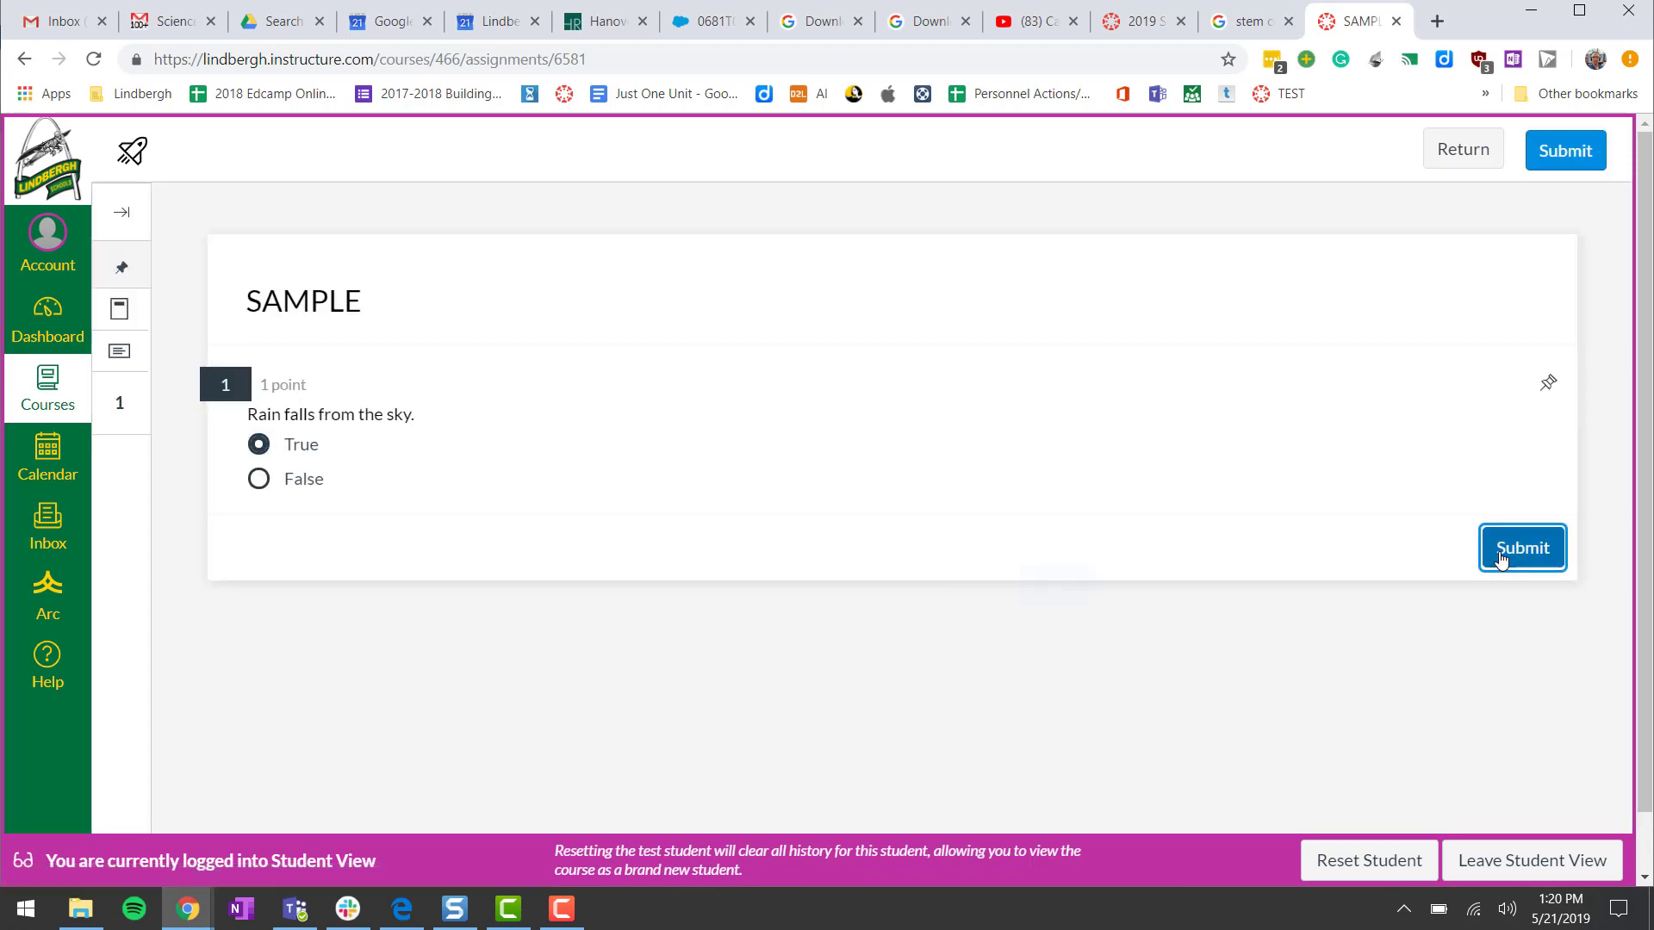
left_click(1520, 548)
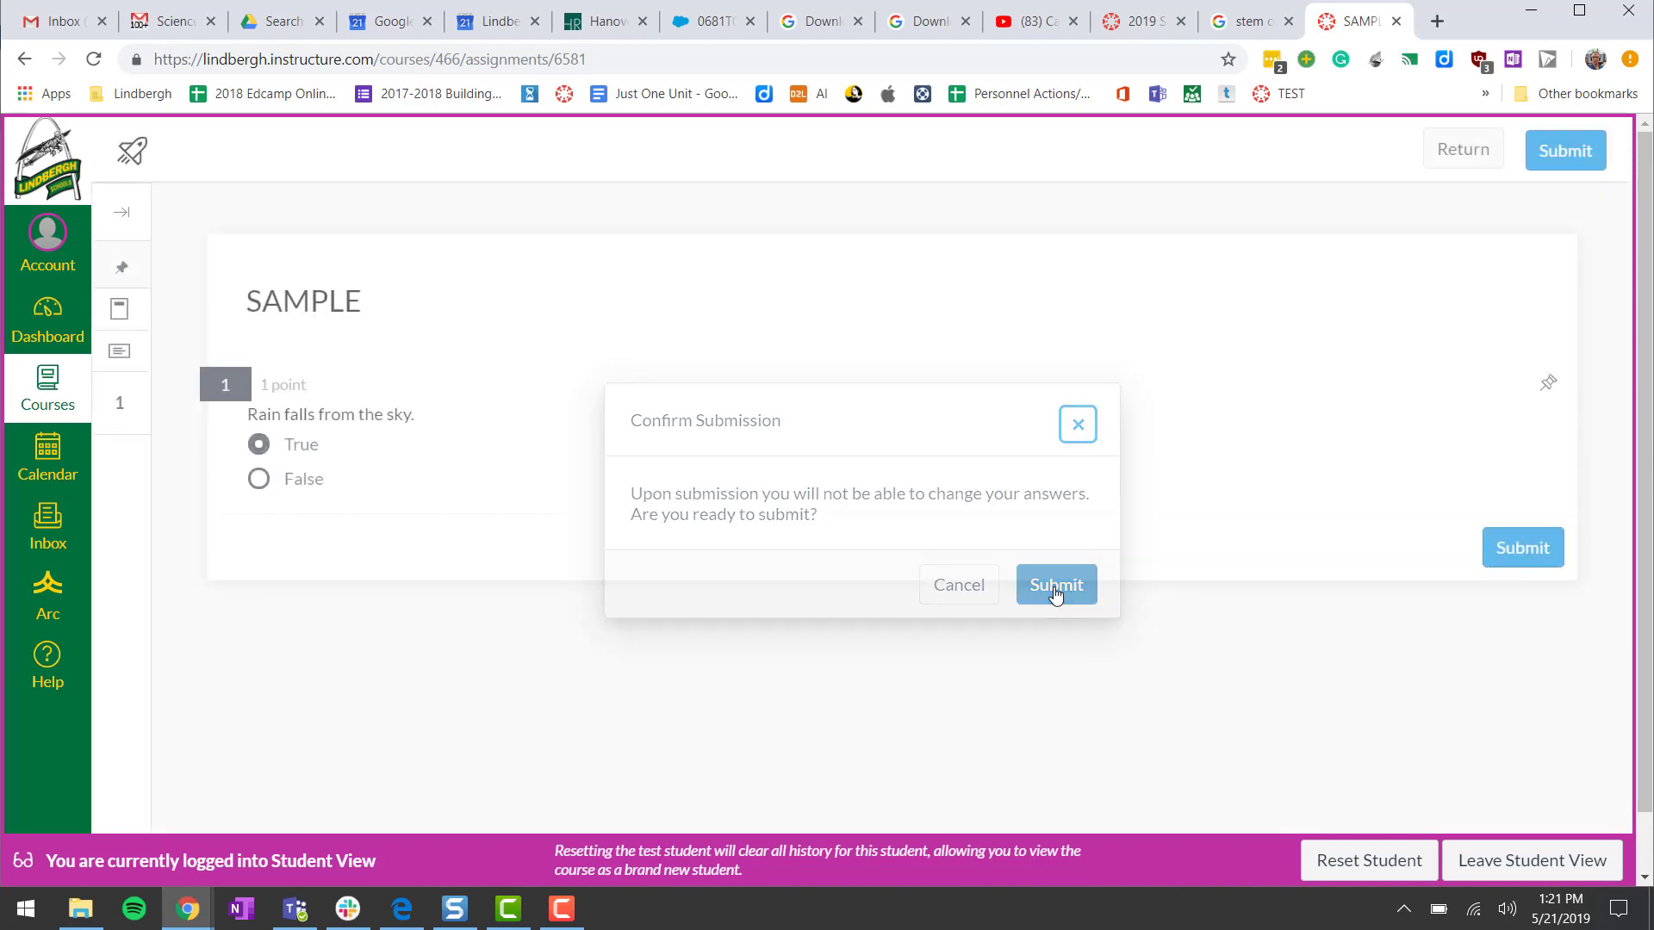
left_click(1054, 584)
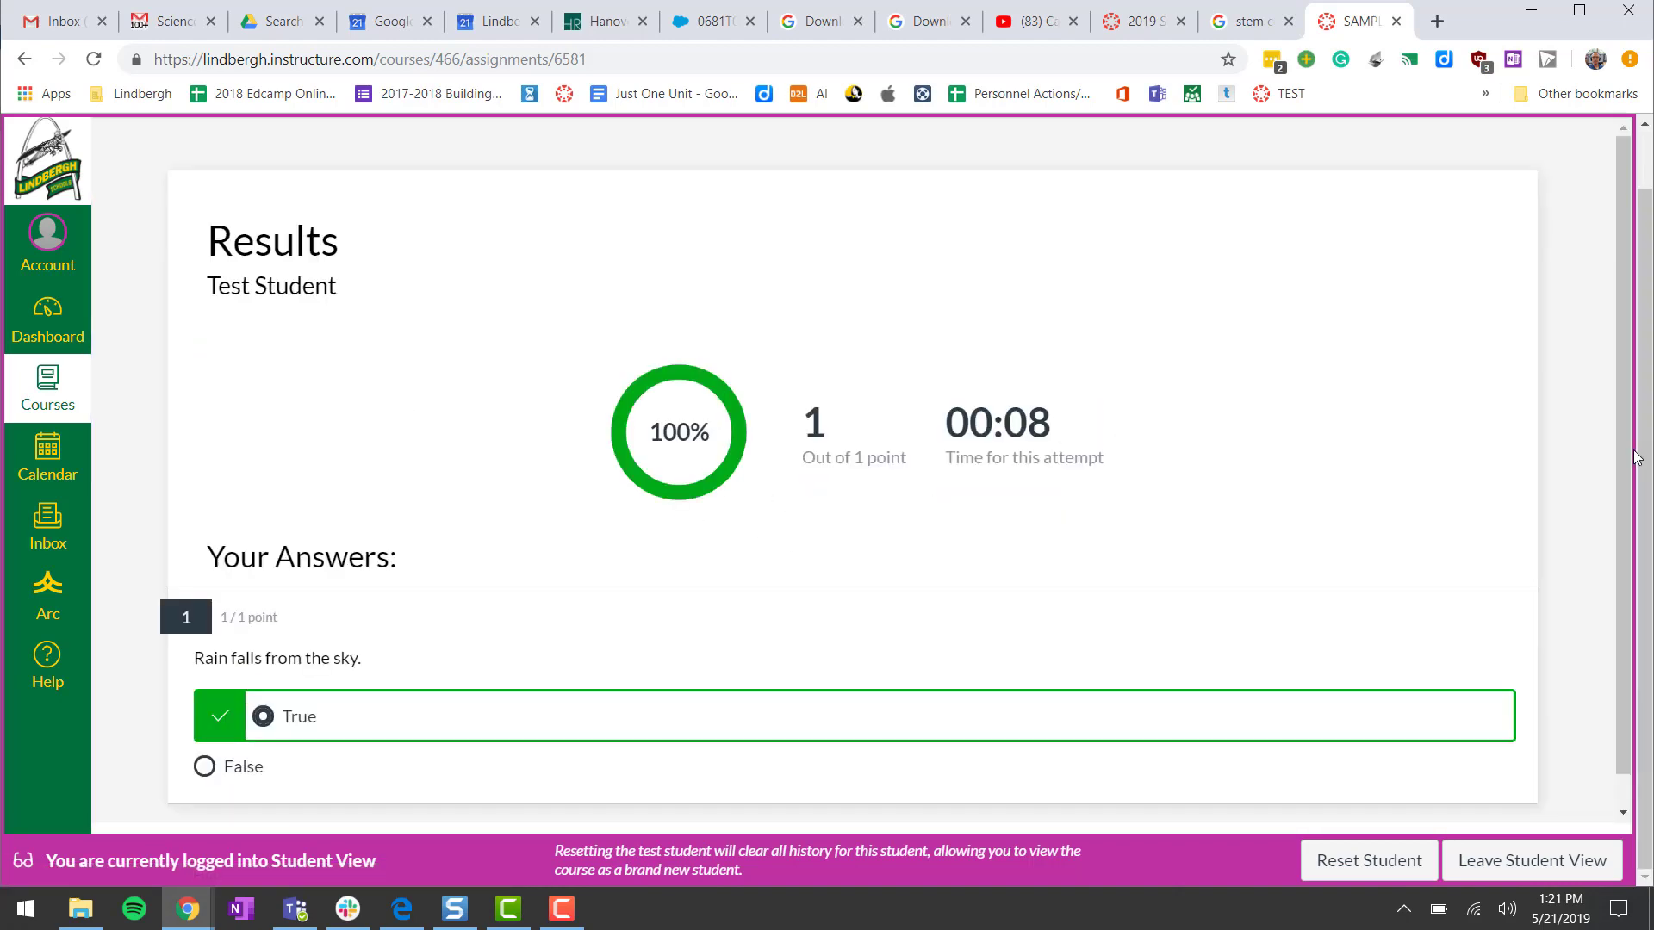
mouse_move(339, 785)
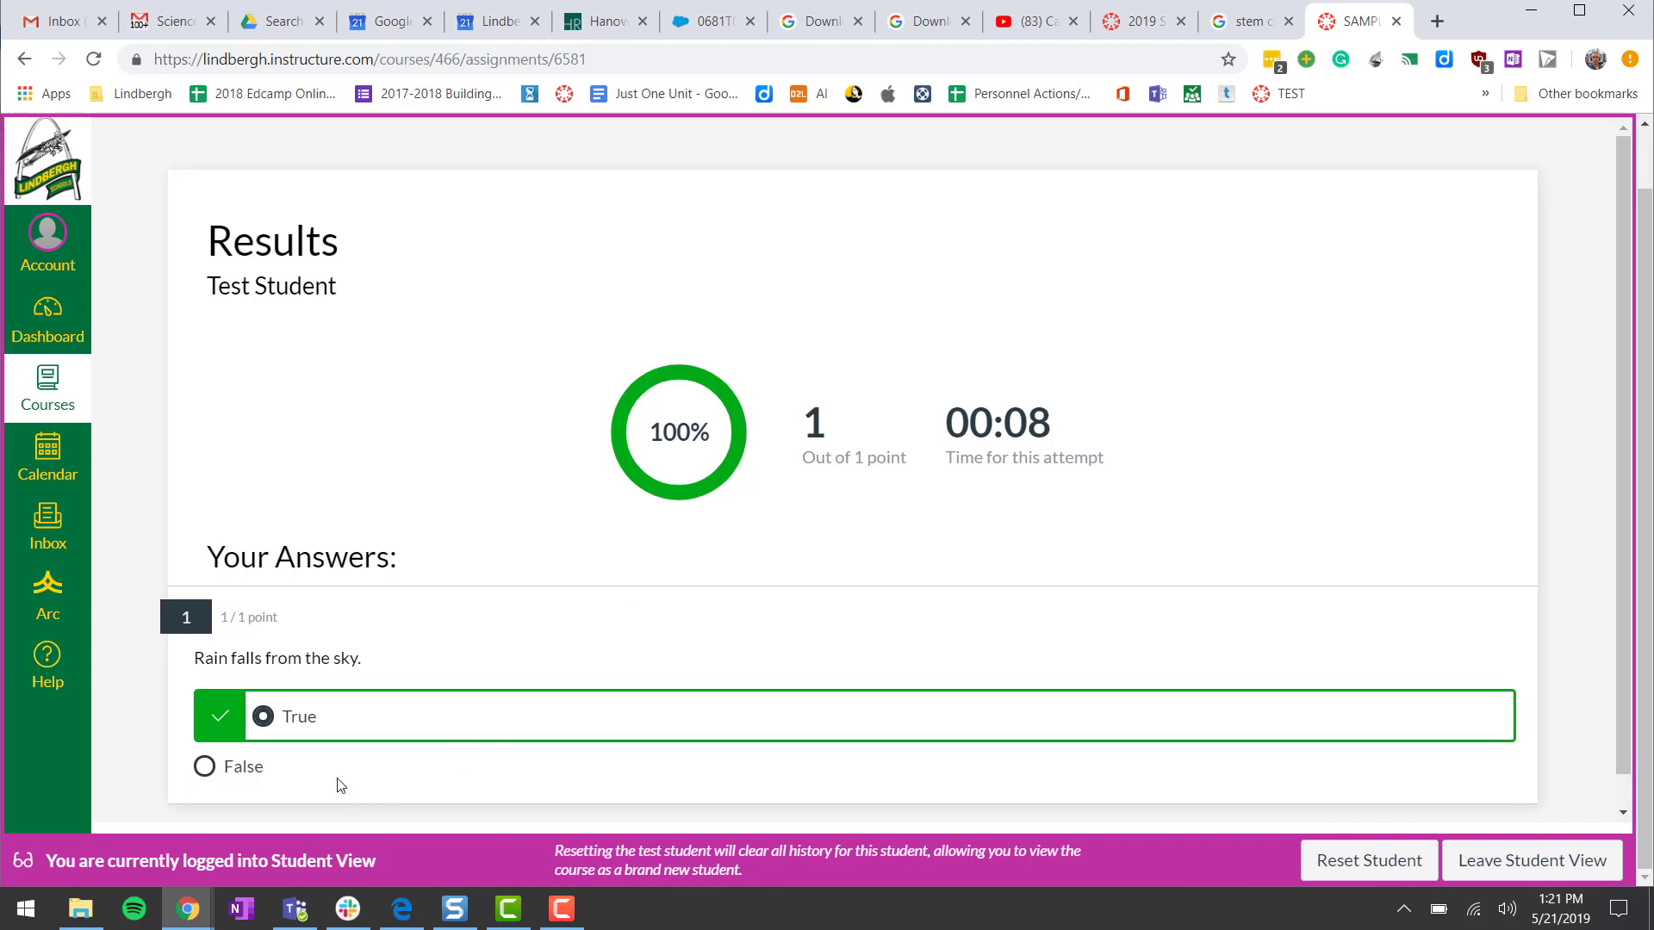
mouse_move(370, 781)
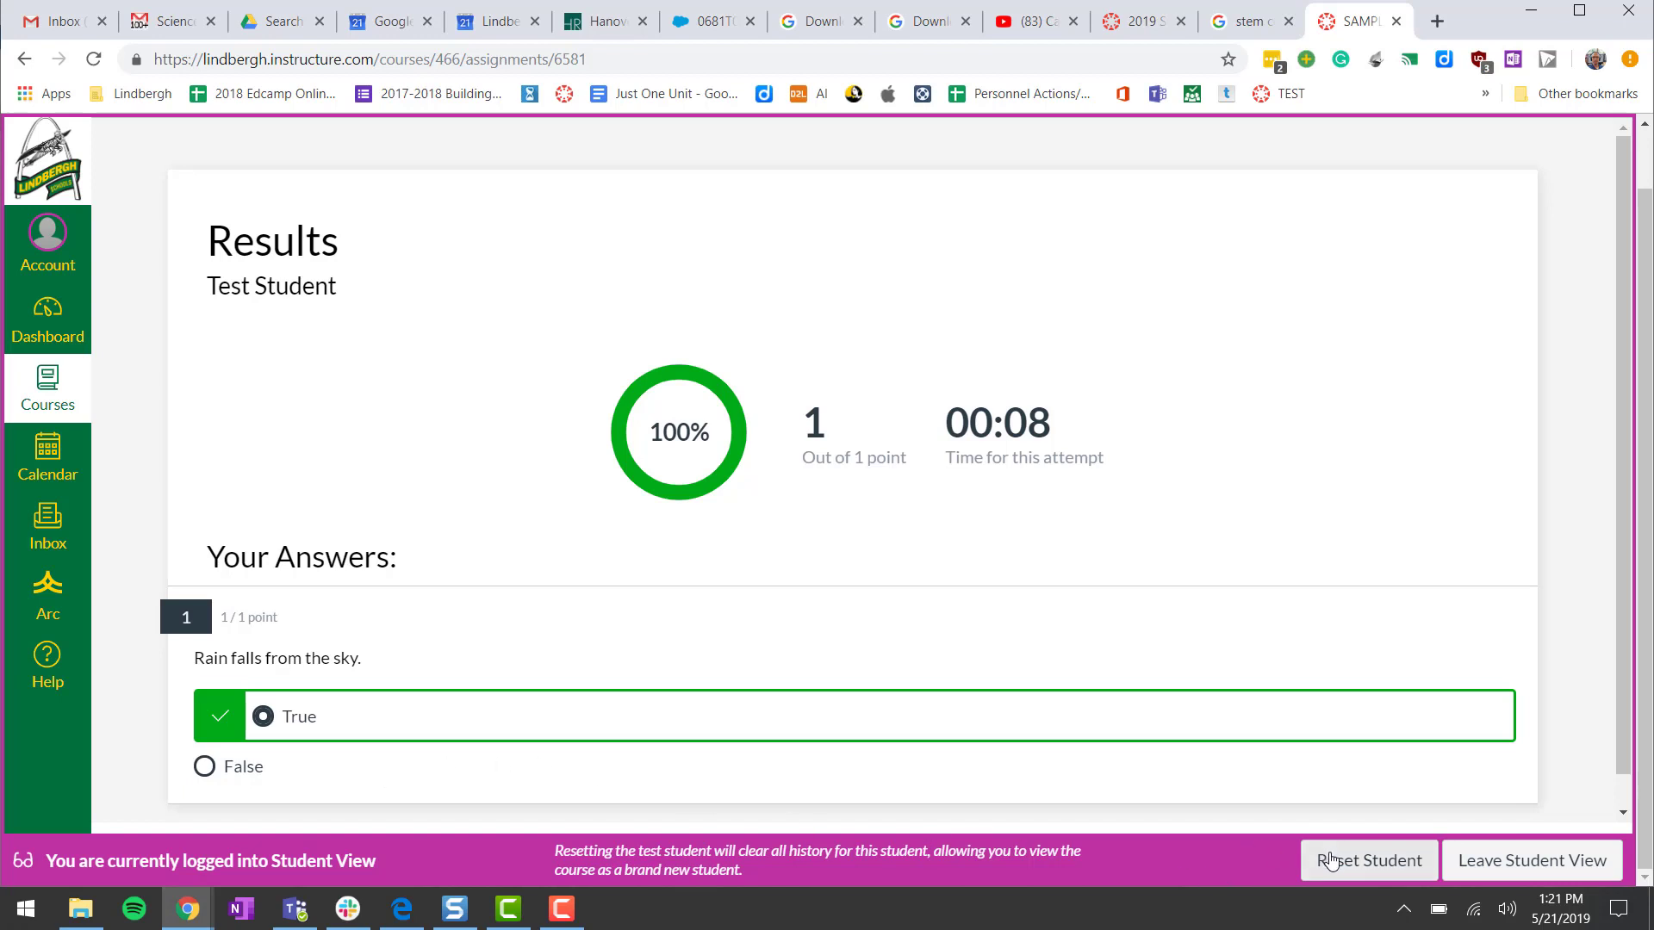
Reset the test student from the Student View bar after viewing the 100% result
left_click(1367, 859)
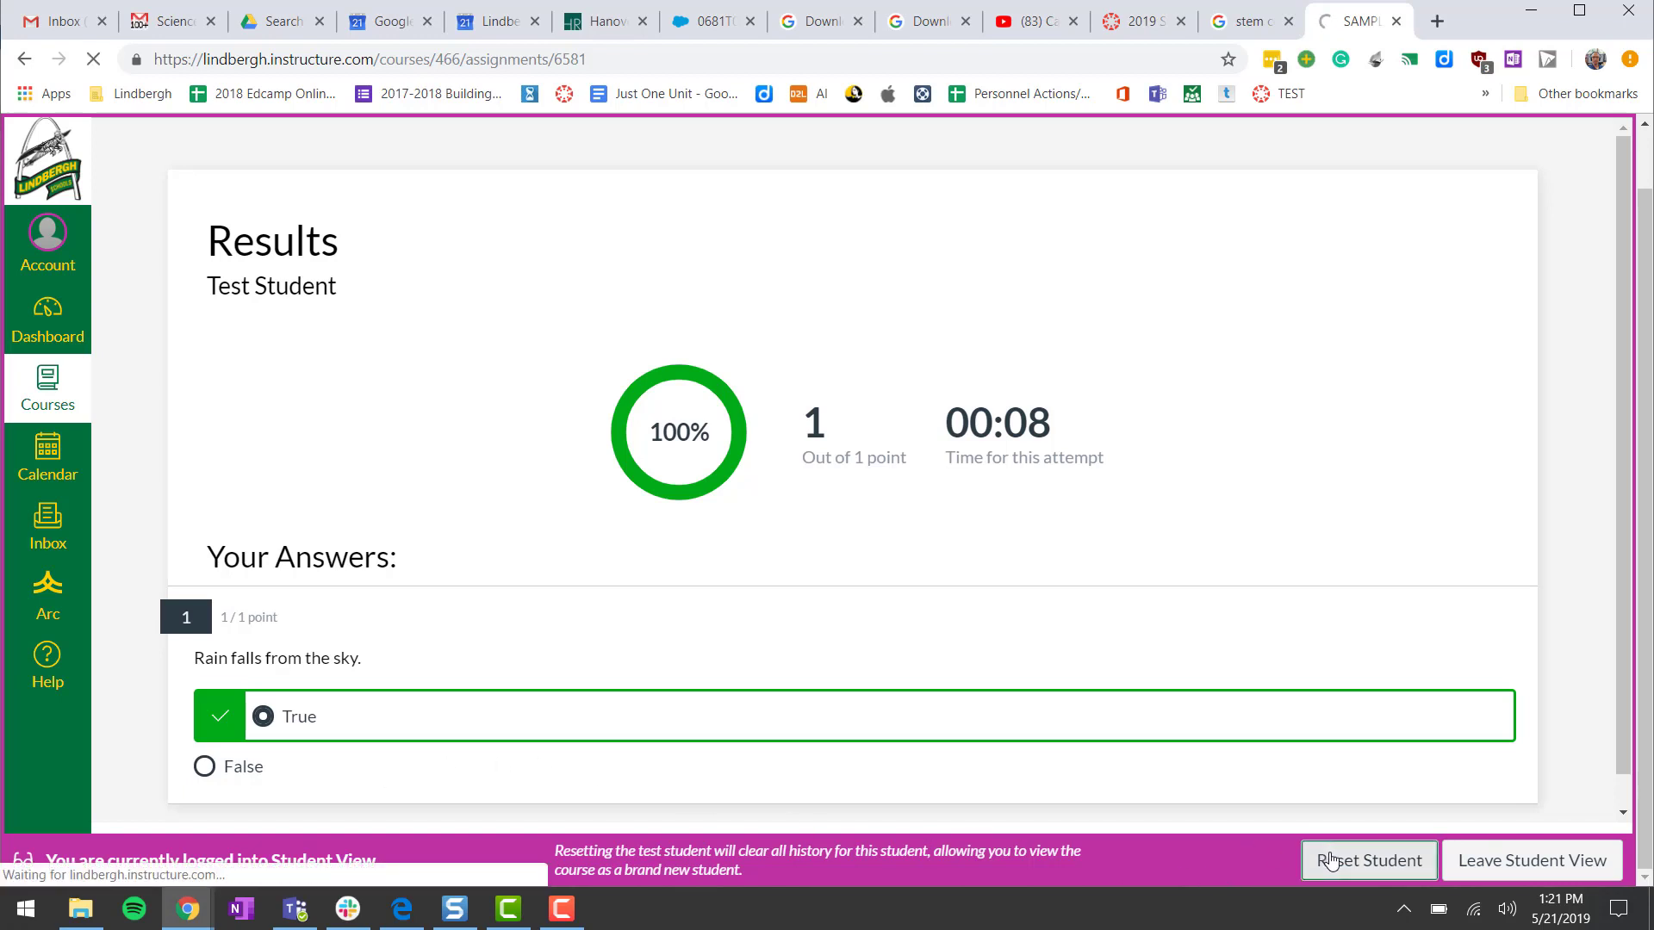
left_click(1367, 861)
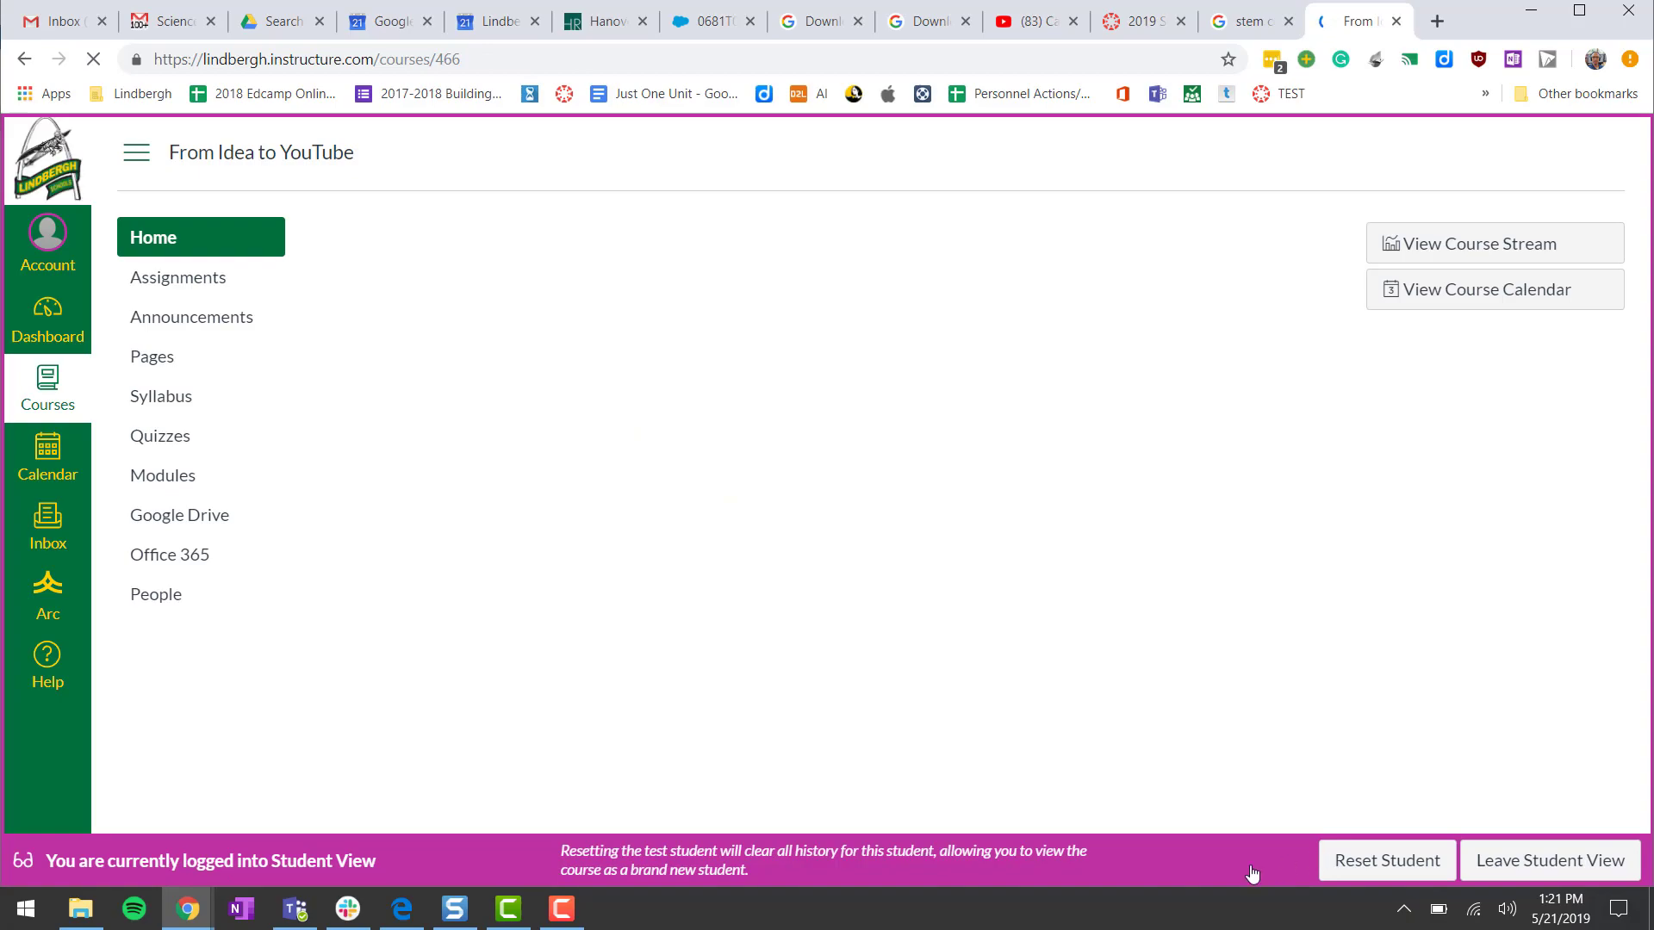